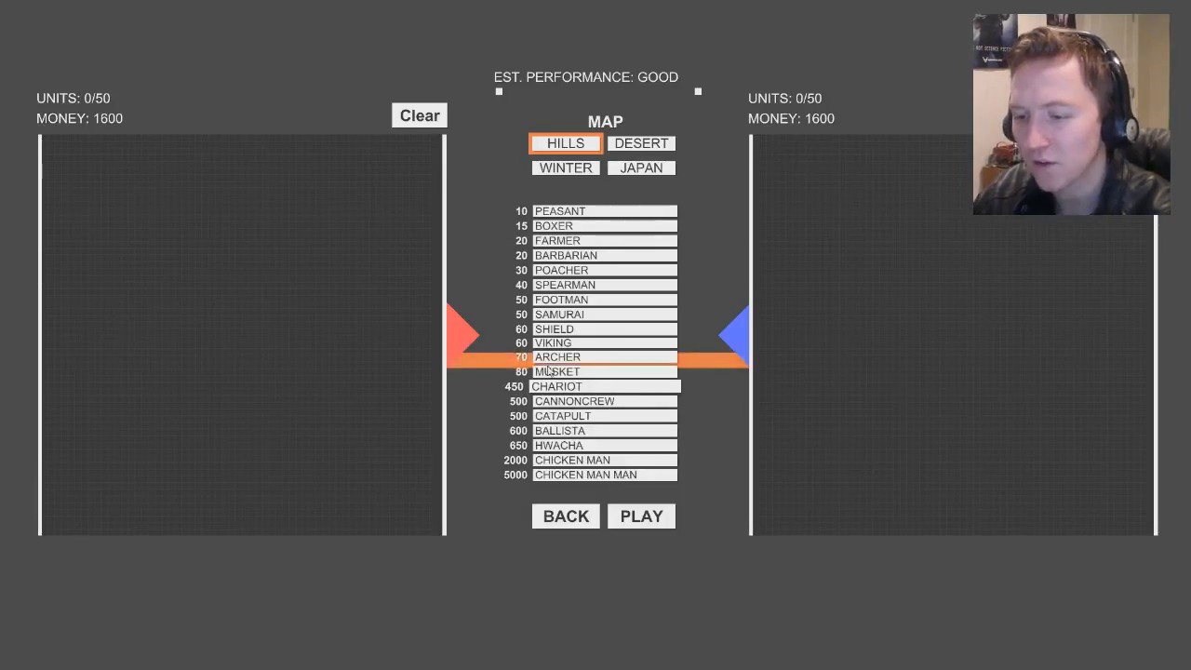
Step: Choose the chariot unit to place 24 chariots per side on Hills
{"action": "left_click", "coordinate": [604, 386]}
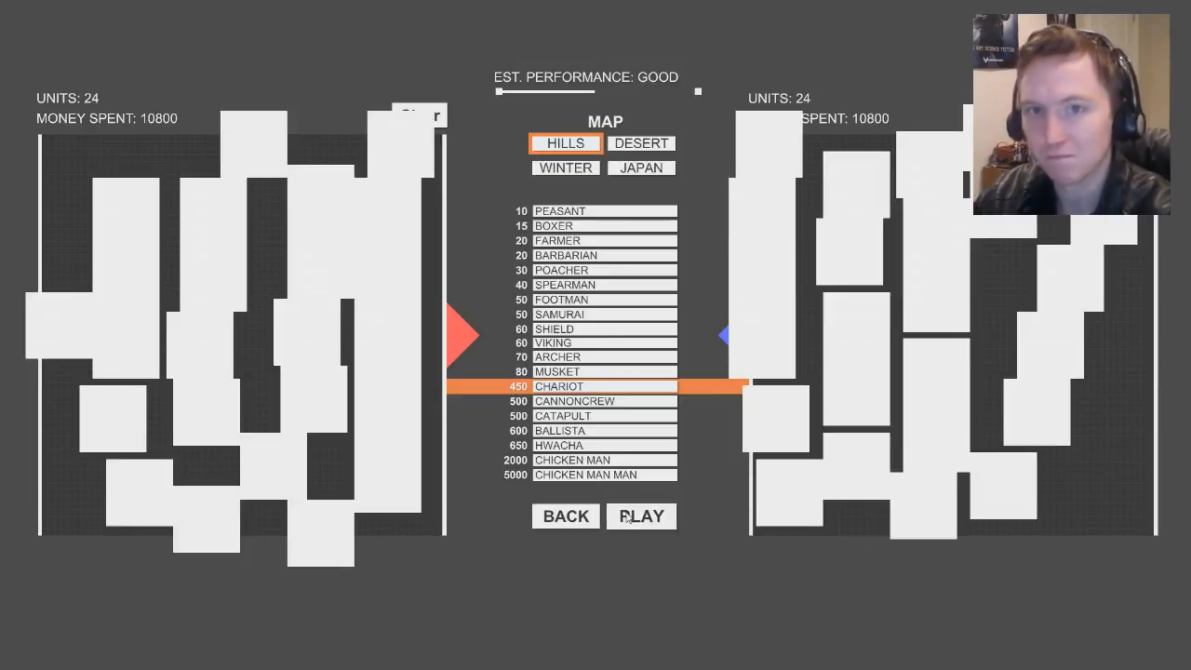
{"action": "left_click", "coordinate": [641, 515]}
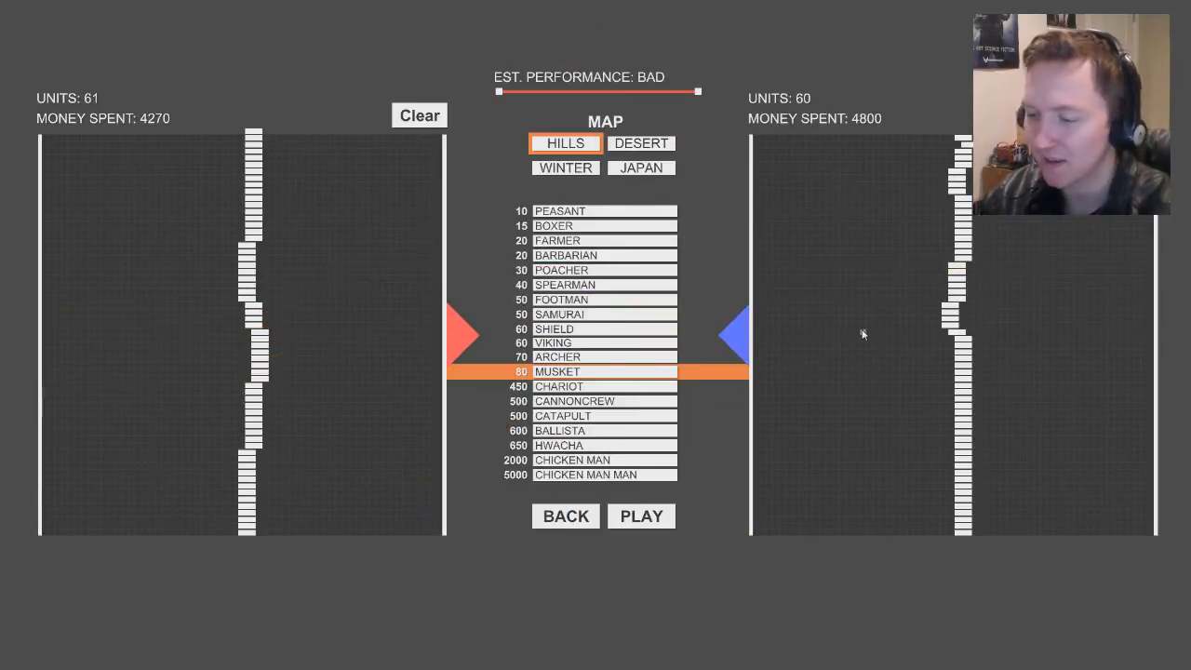
{"action": "mouse_move", "coordinate": [920, 138]}
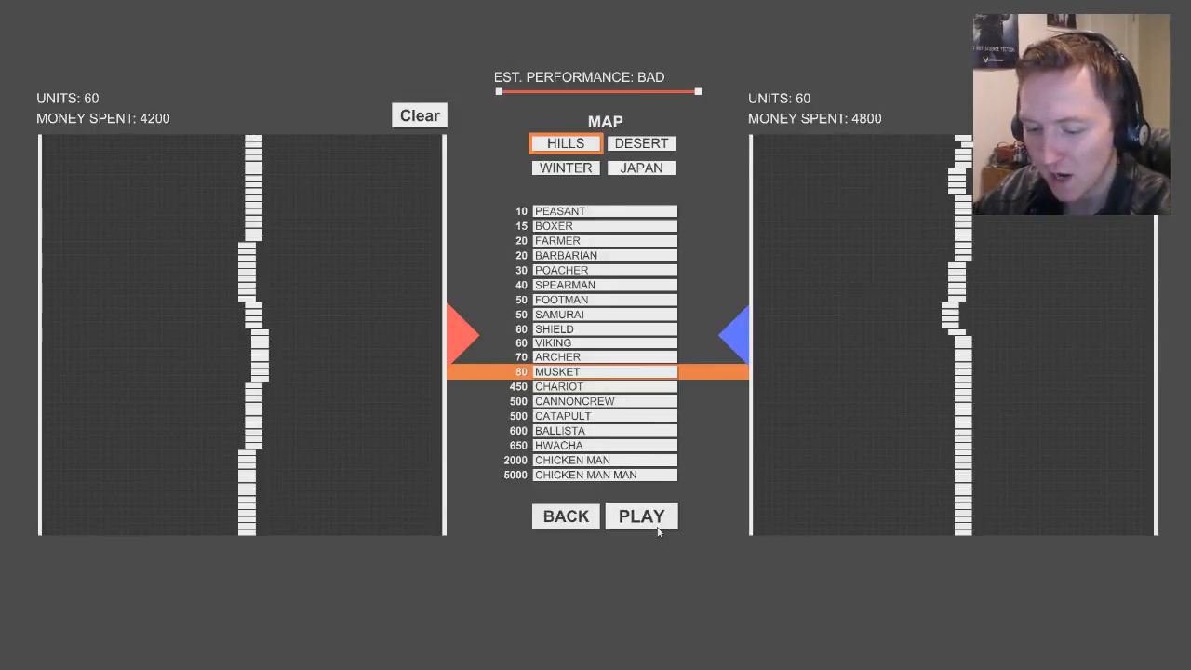
Step: Start the archers-versus-muskets battle with 60 units per side
{"action": "left_click", "coordinate": [641, 516]}
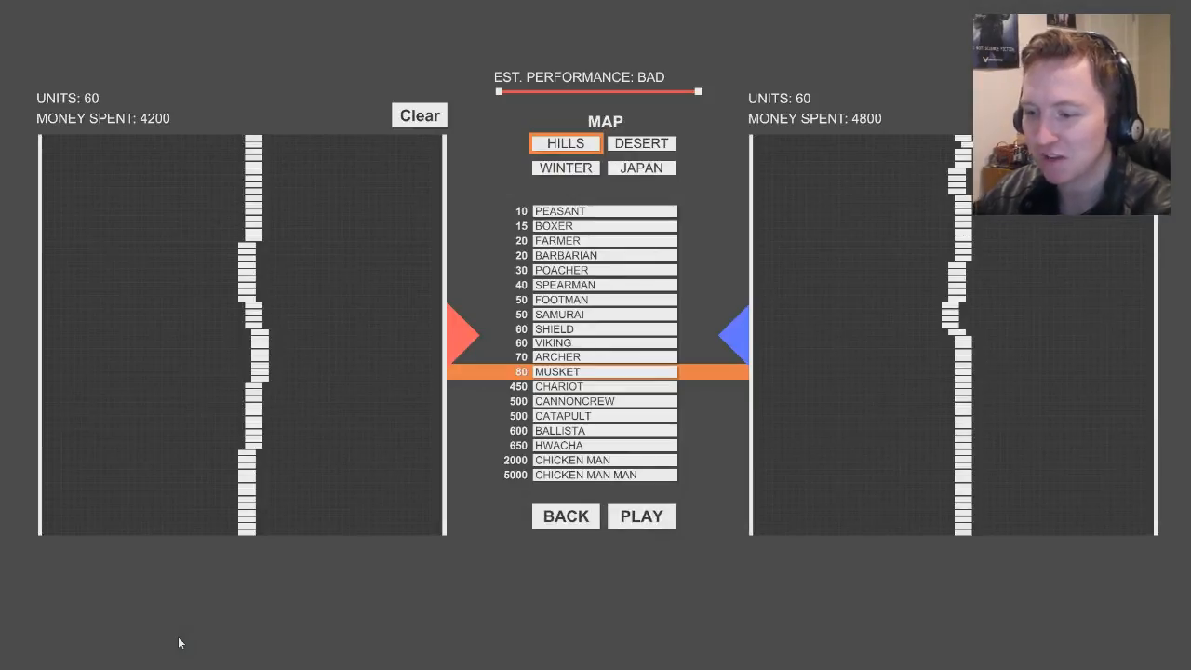
Step: Select peasants to scatter 104 per side across the Hills field
{"action": "left_click", "coordinate": [604, 210]}
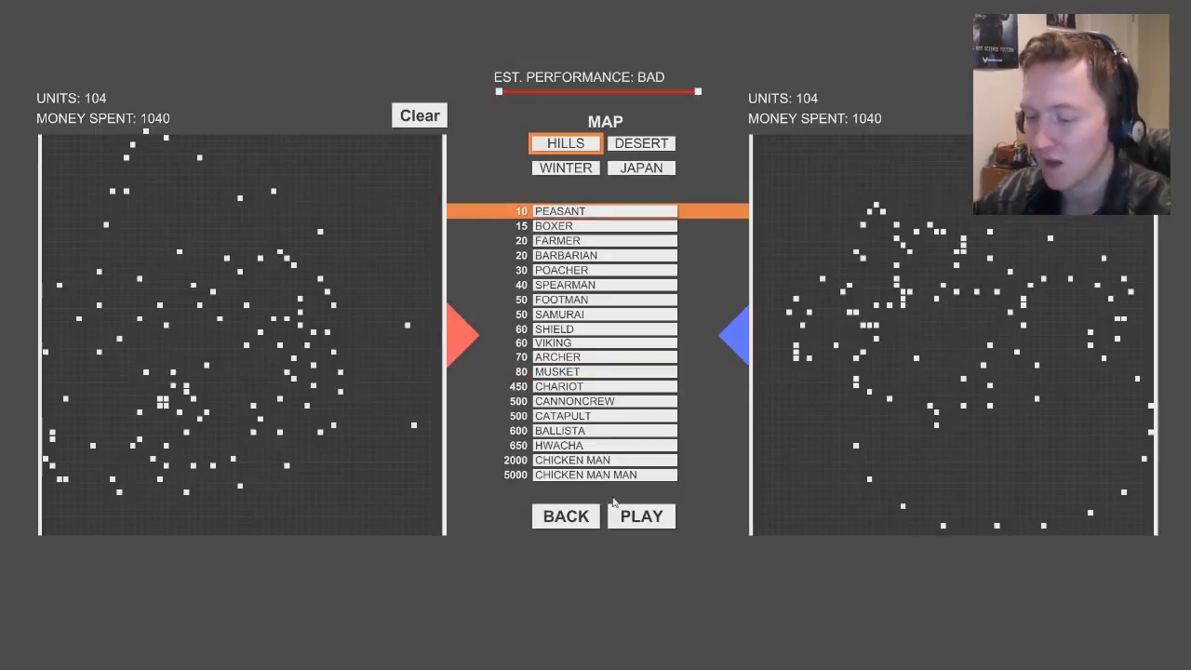
{"action": "mouse_move", "coordinate": [616, 577]}
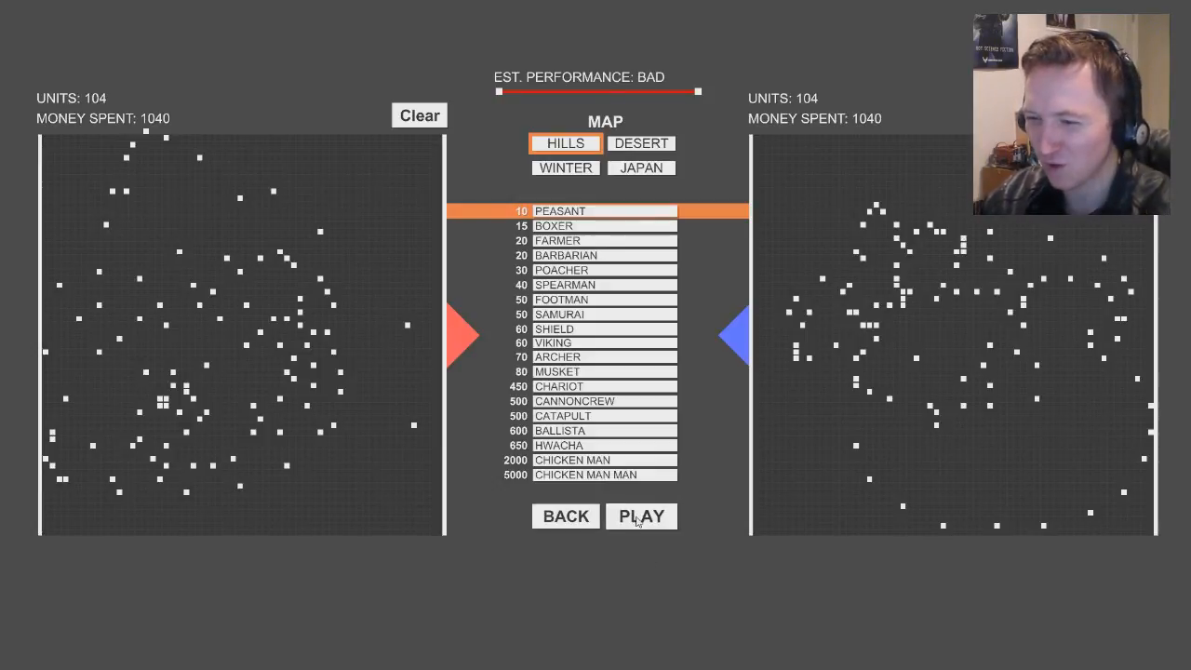
{"action": "left_click", "coordinate": [641, 515]}
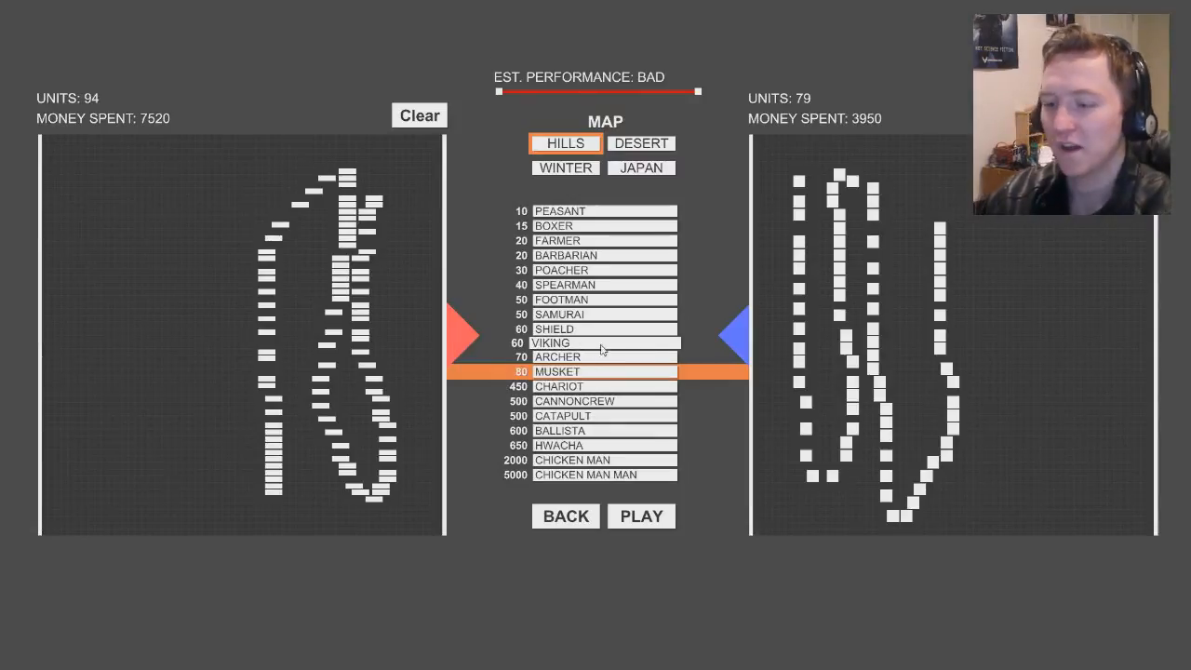
{"action": "mouse_move", "coordinate": [729, 277]}
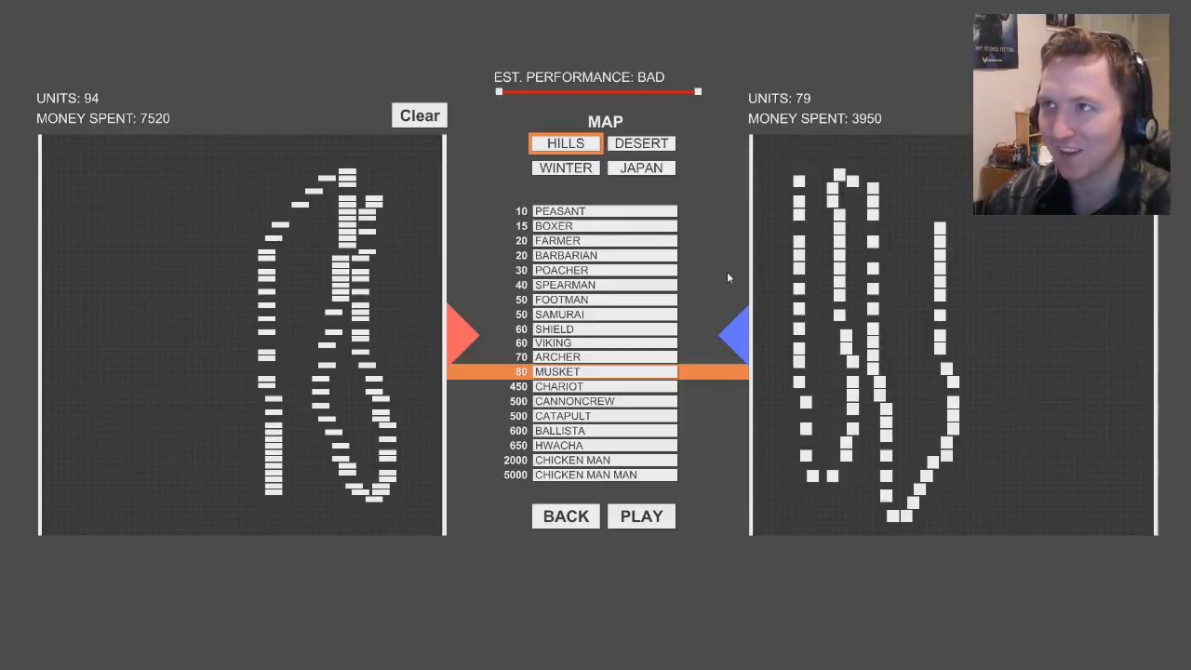
{"action": "mouse_move", "coordinate": [665, 555]}
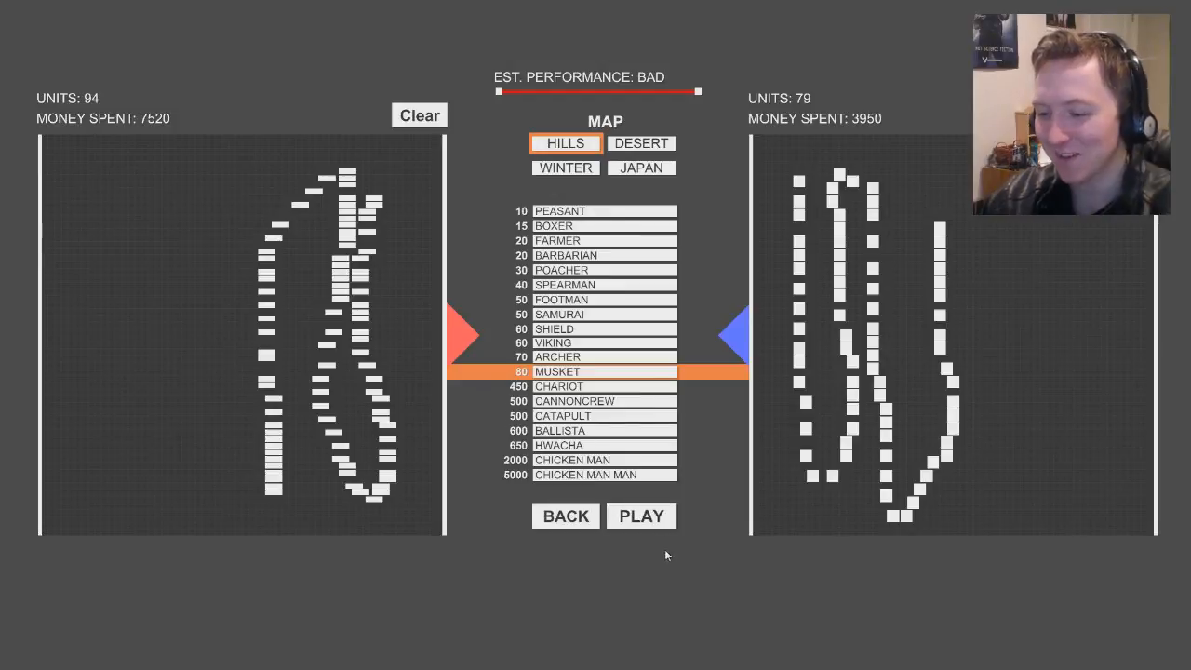
{"action": "left_click", "coordinate": [641, 516]}
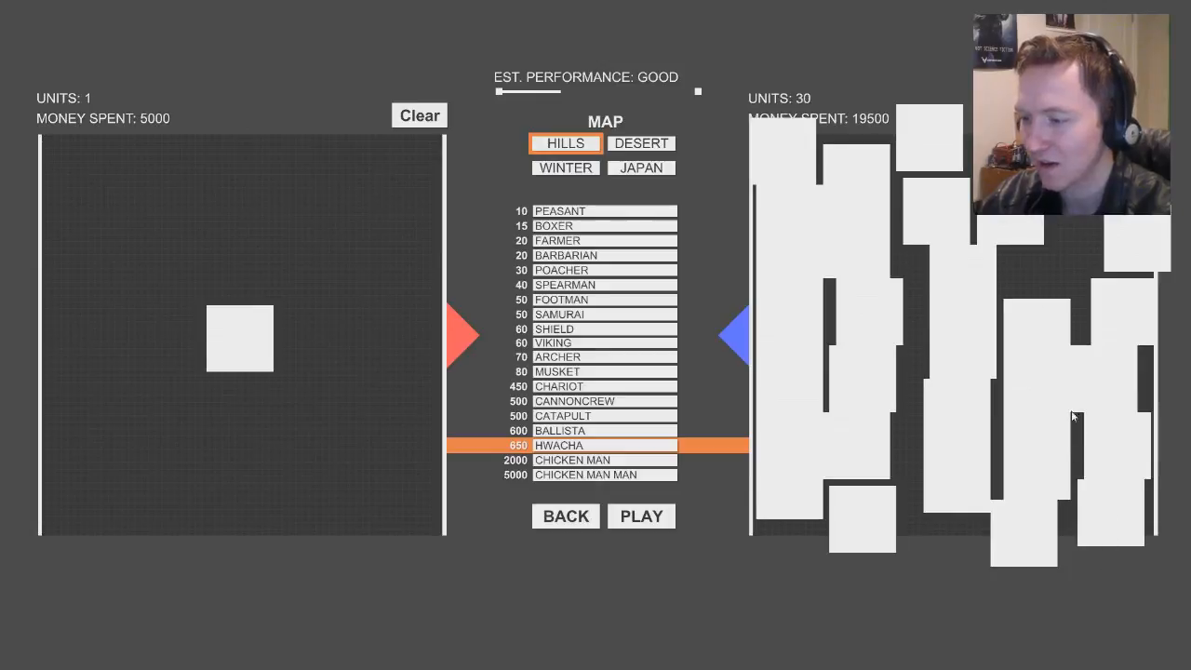
Step: Start the battle of red's lone Chicken Man Man against 41 blue units
{"action": "left_click", "coordinate": [641, 515]}
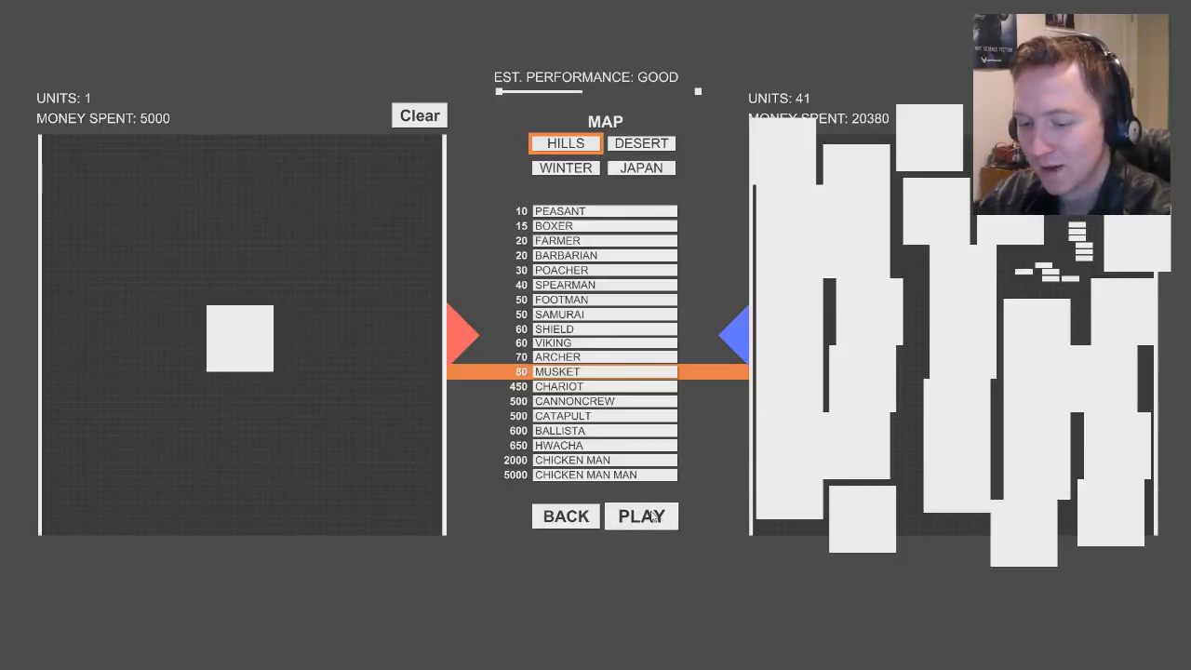
{"action": "left_click", "coordinate": [641, 515]}
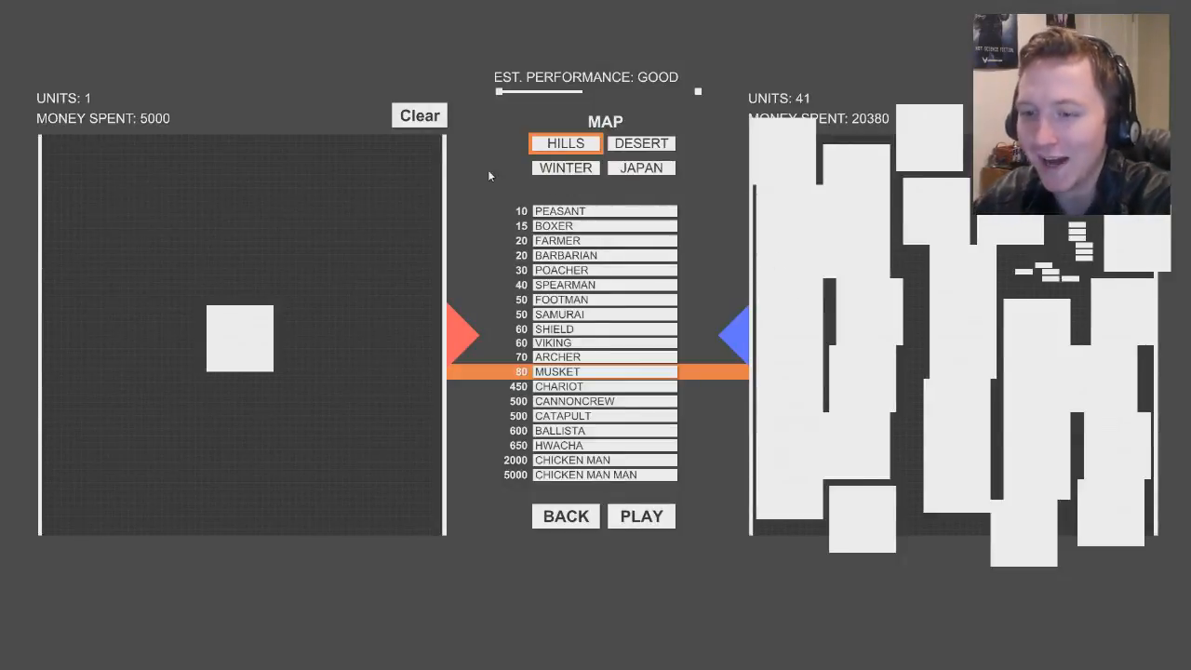
Step: Select a unit type for red's 55-unit looping outline
{"action": "left_click", "coordinate": [604, 356]}
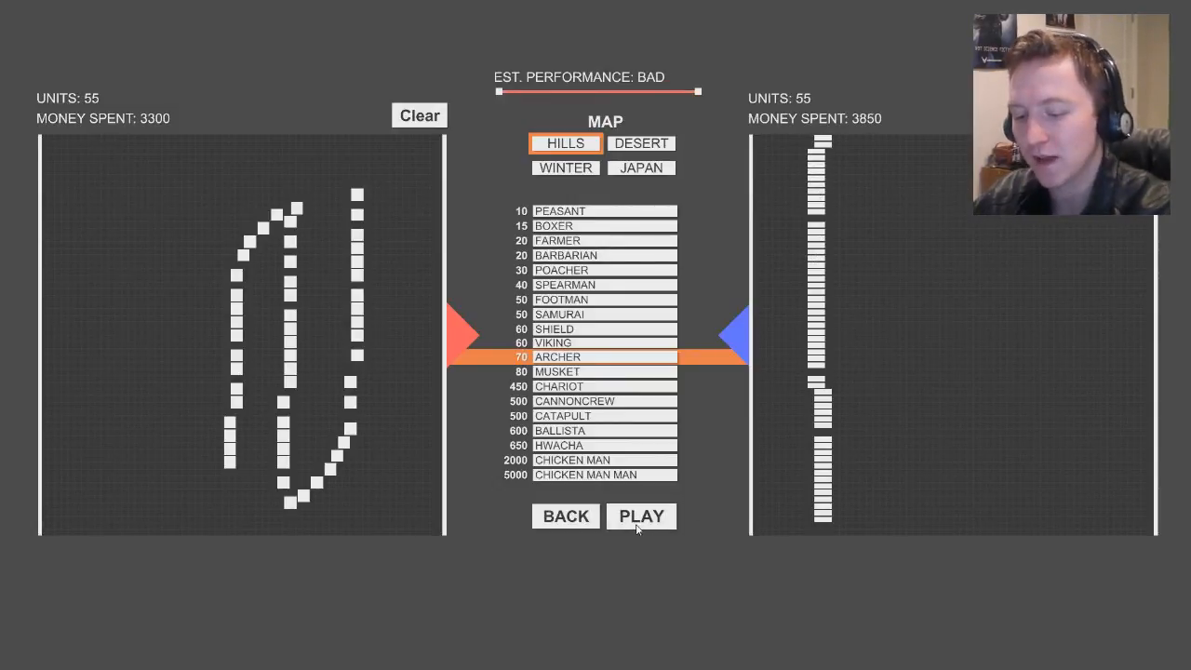
Step: Start the battle of red's 55-unit loop against the blue archer column
{"action": "left_click", "coordinate": [641, 516]}
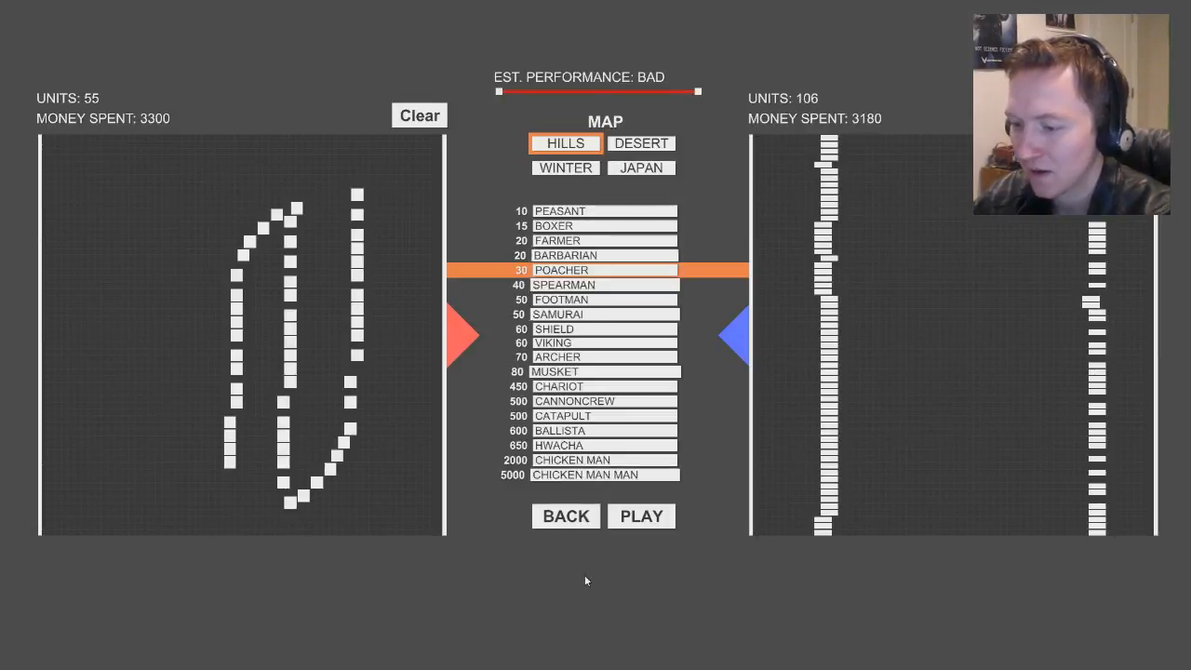
{"action": "left_click", "coordinate": [641, 516]}
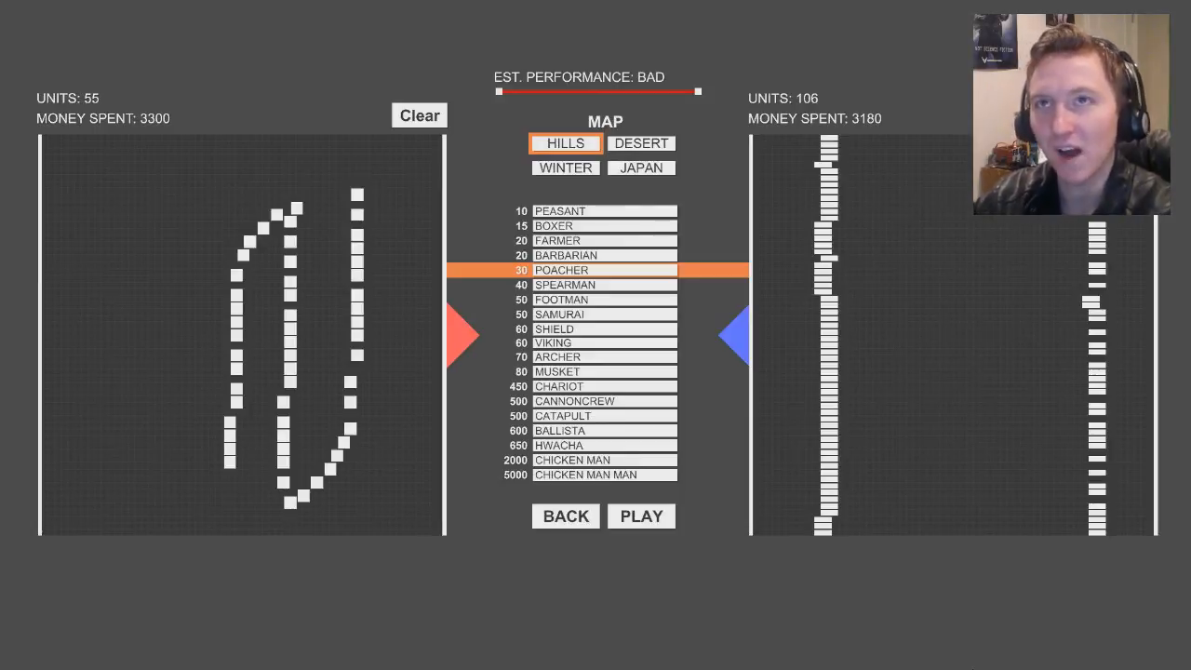
Step: Pick Spearmen for red and Farmers for blue, then remove the extra blue farmer
{"action": "left_click", "coordinate": [603, 285]}
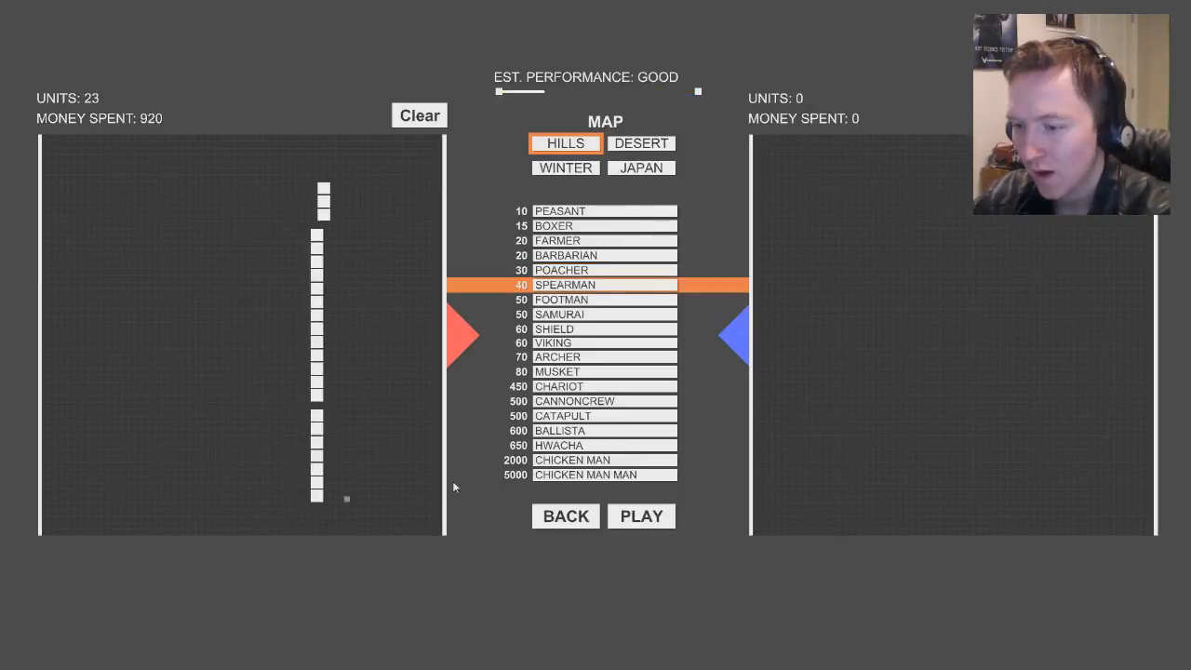
{"action": "left_click", "coordinate": [604, 240]}
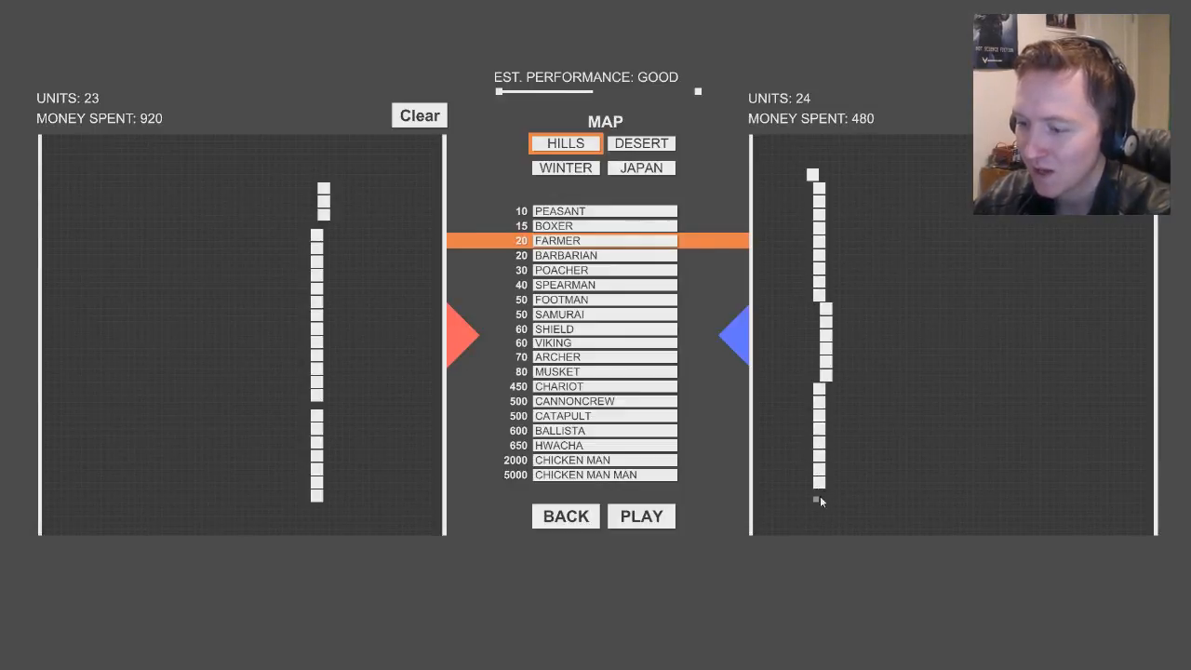
{"action": "left_click", "coordinate": [818, 499]}
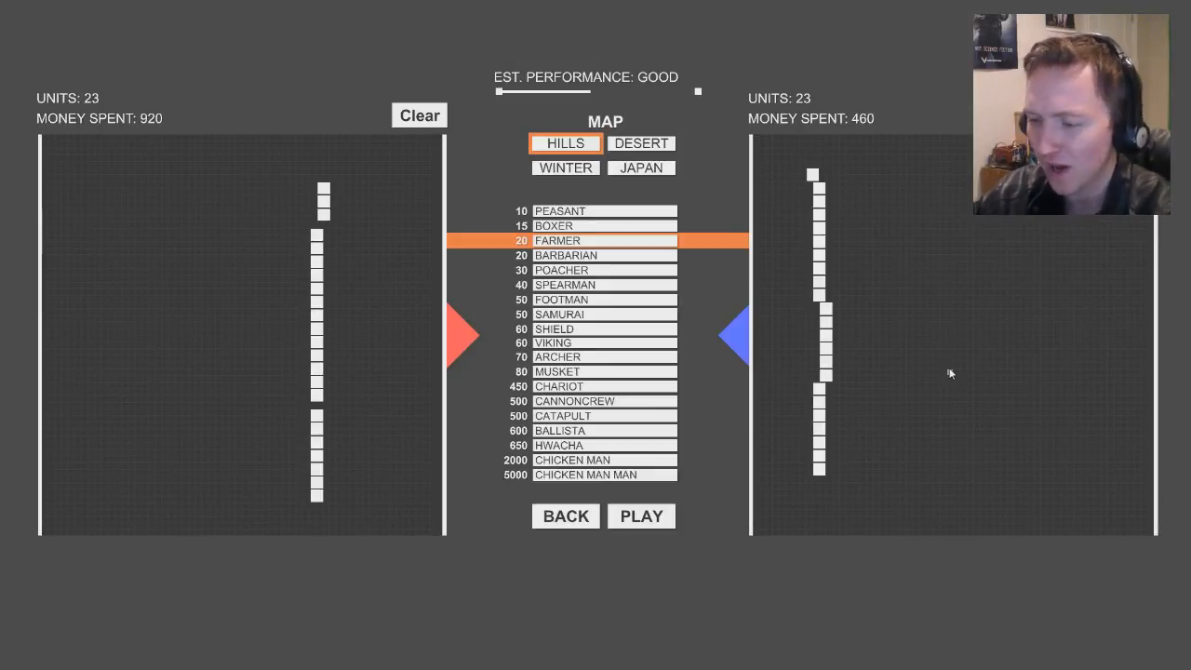
{"action": "left_click", "coordinate": [641, 515]}
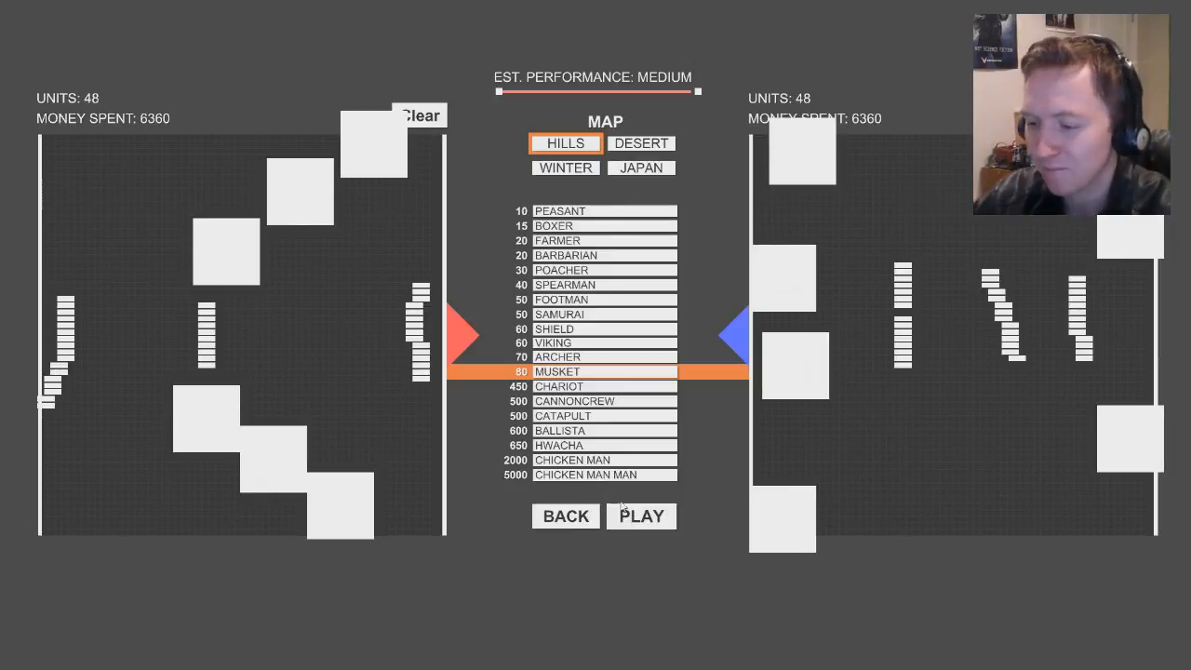
Step: Start the battle of six cannon crews and 42 musketeers per side
{"action": "left_click", "coordinate": [641, 515]}
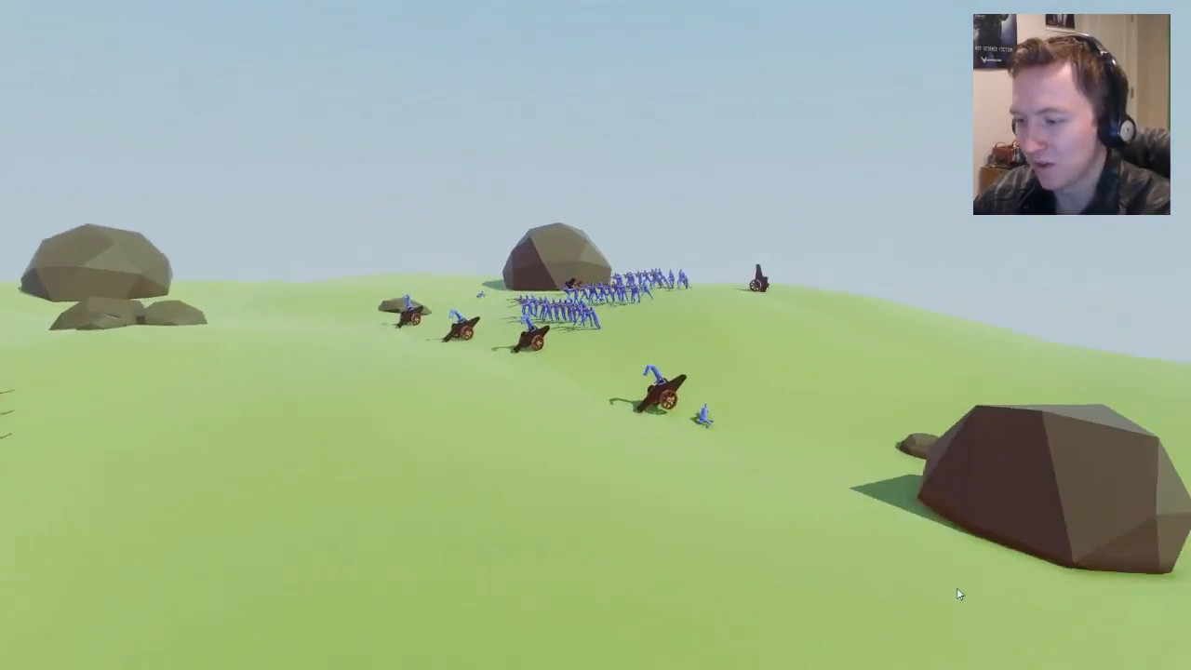